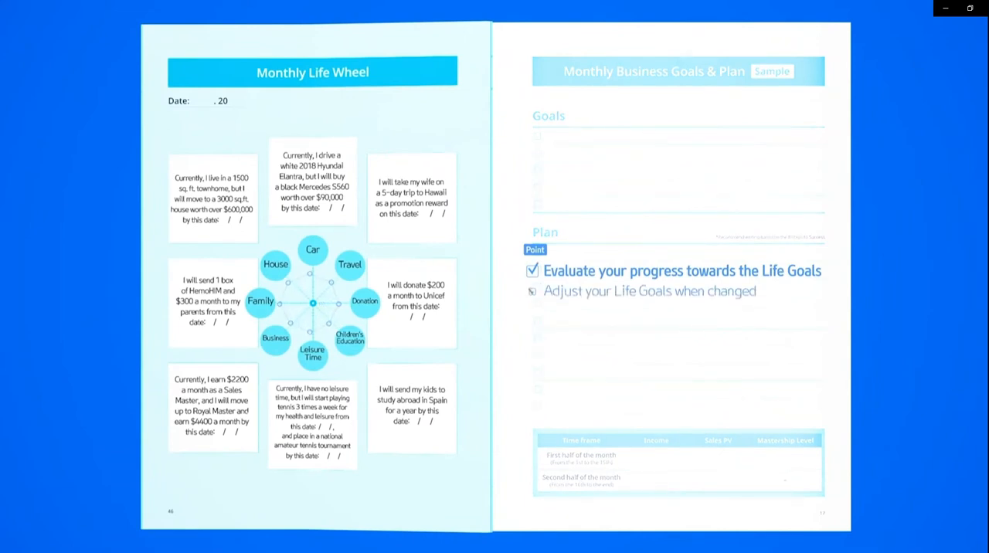
Step: Scroll the self-assessment page down to the 21-point score table, praise, reflection and Sponsor feedback
click(531, 290)
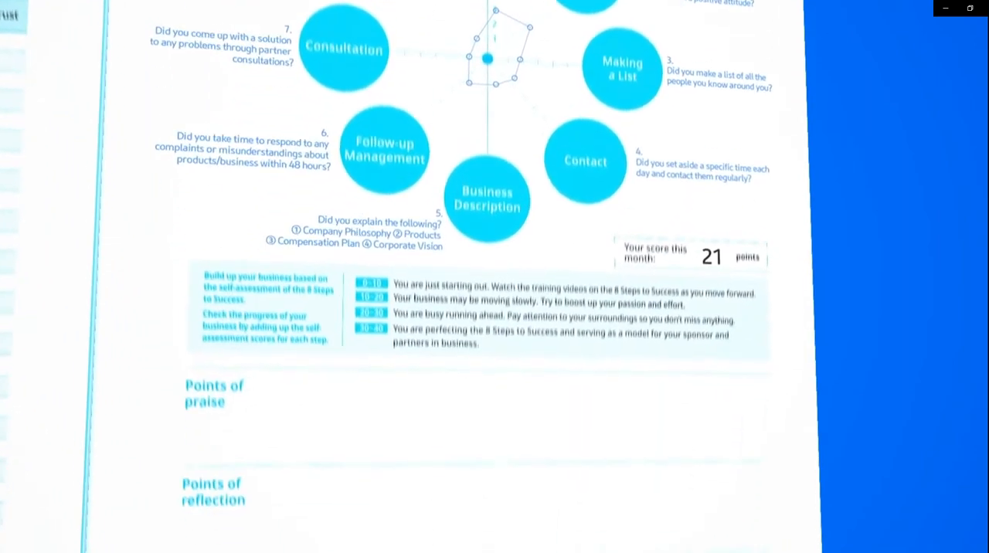
scroll(down, 3)
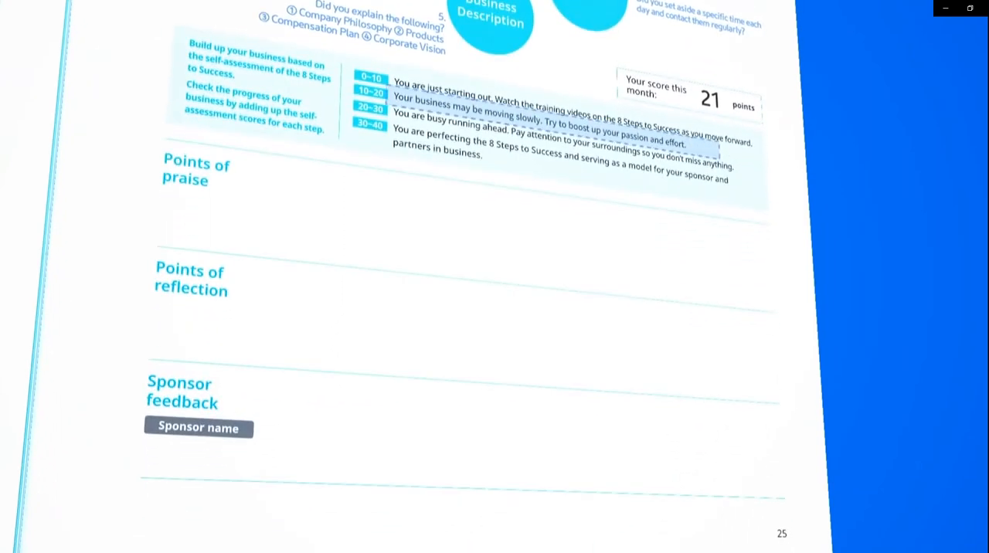